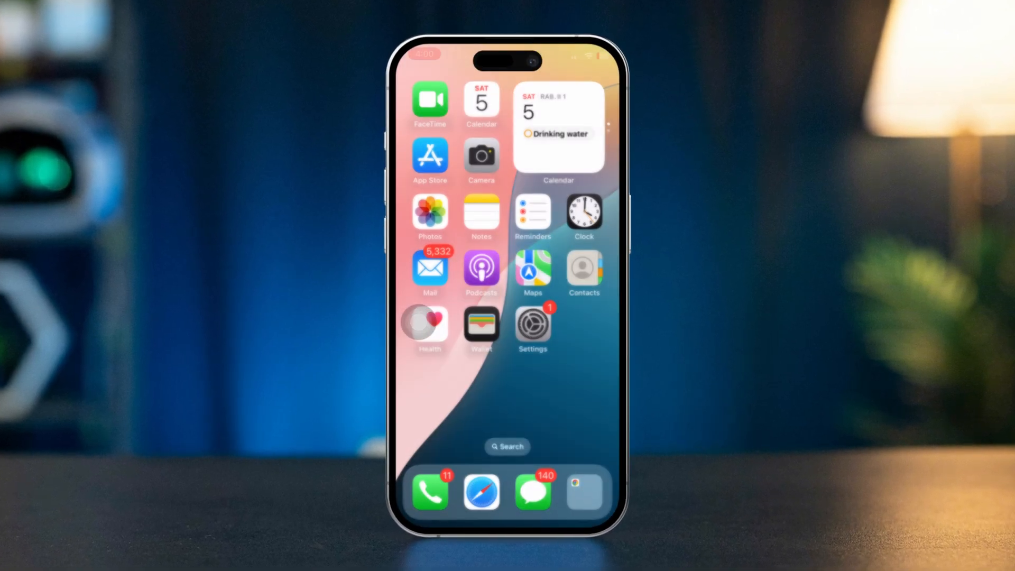
In iOS Contacts, export the All Contacts list as a contact card from Lists.
{"action": "scroll", "scroll_direction": "left", "scroll_amount": 3}
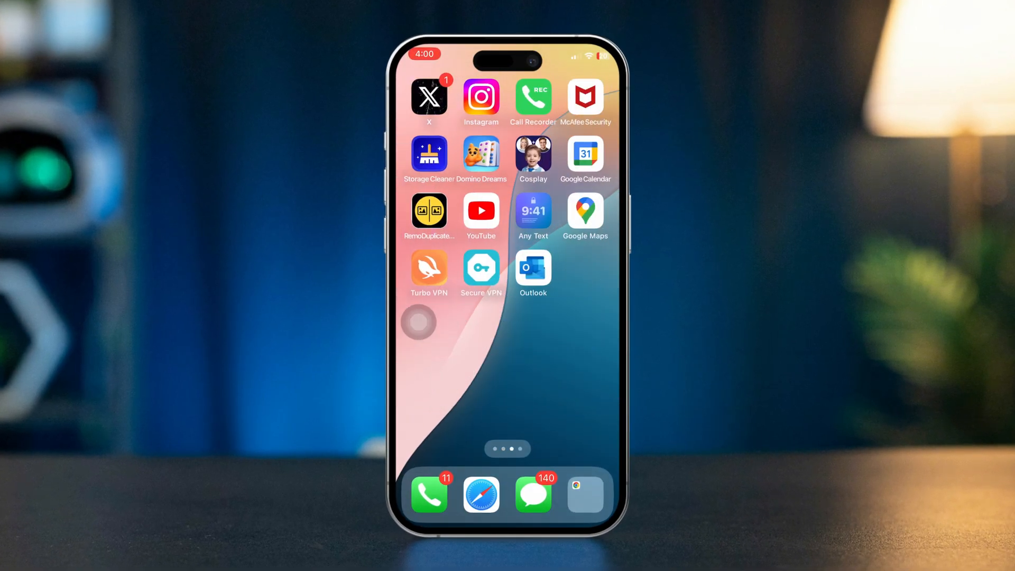
{"action": "scroll", "scroll_direction": "left", "scroll_amount": 3}
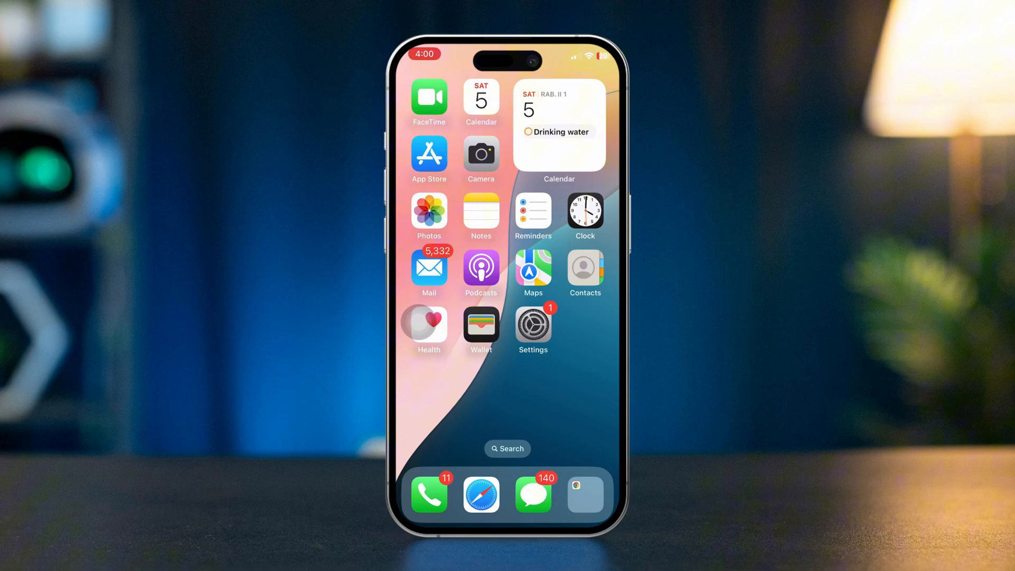
{"action": "left_click", "coordinate": [583, 272]}
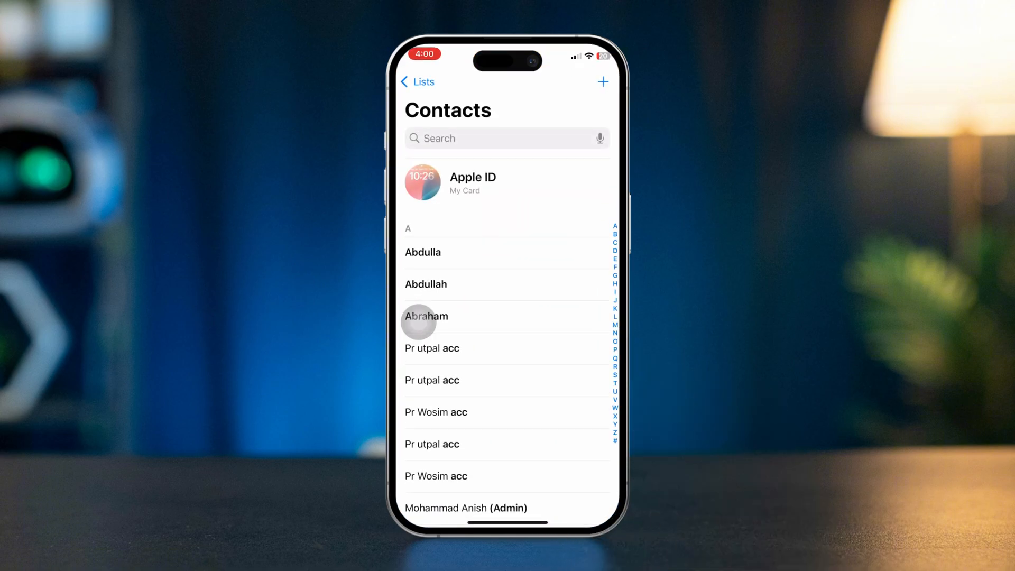
{"action": "left_click", "coordinate": [417, 81]}
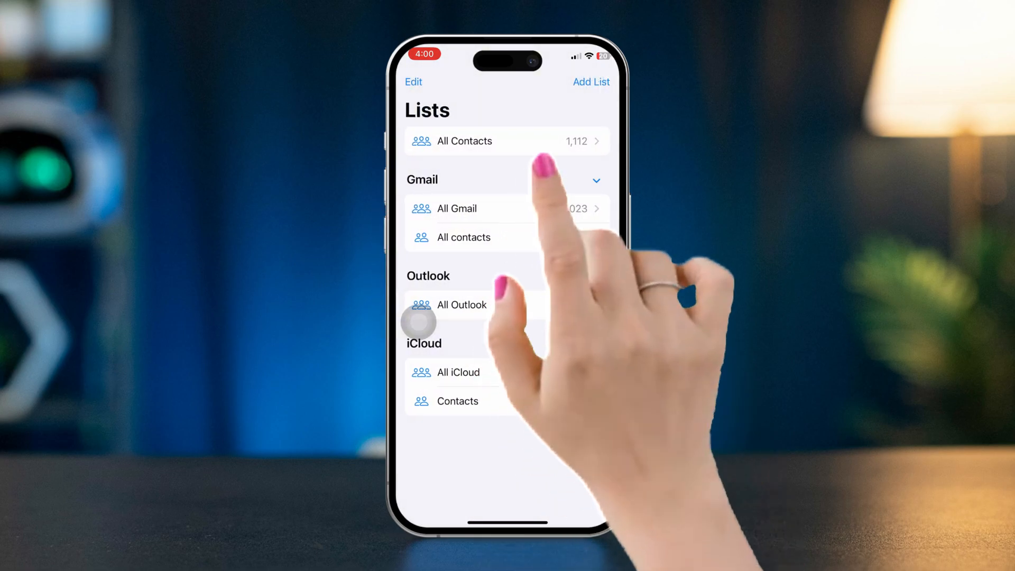
{"action": "left_click", "coordinate": [464, 141]}
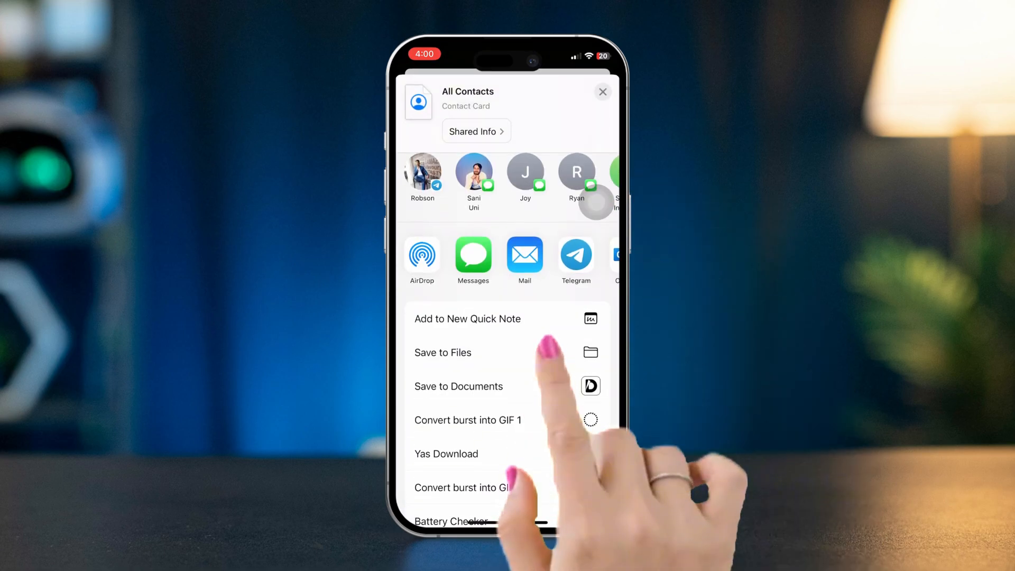
Save the All Contacts card to Files on the iPhone, naming it Excel.
{"action": "left_click", "coordinate": [443, 353]}
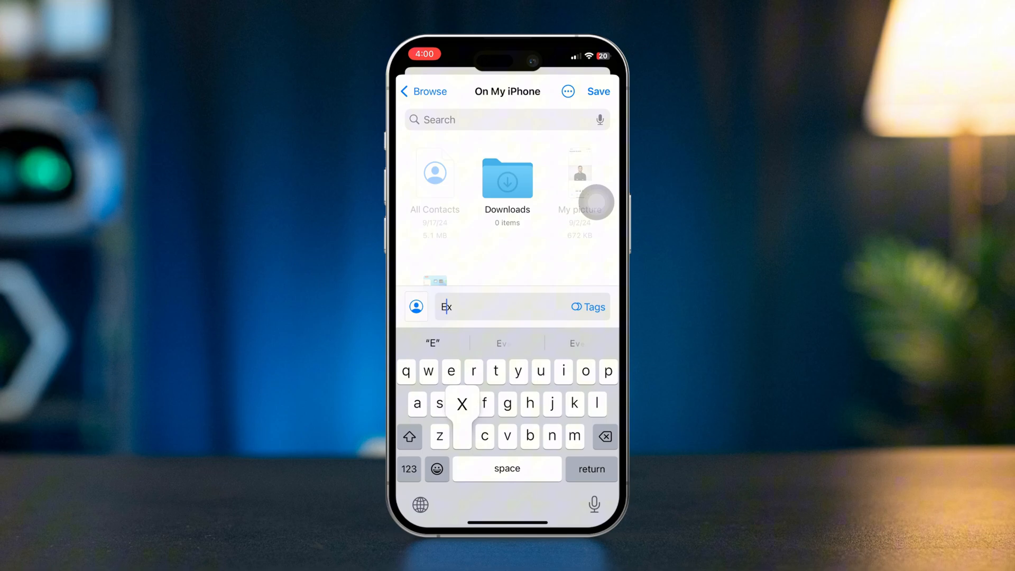
{"action": "type", "text": "cel"}
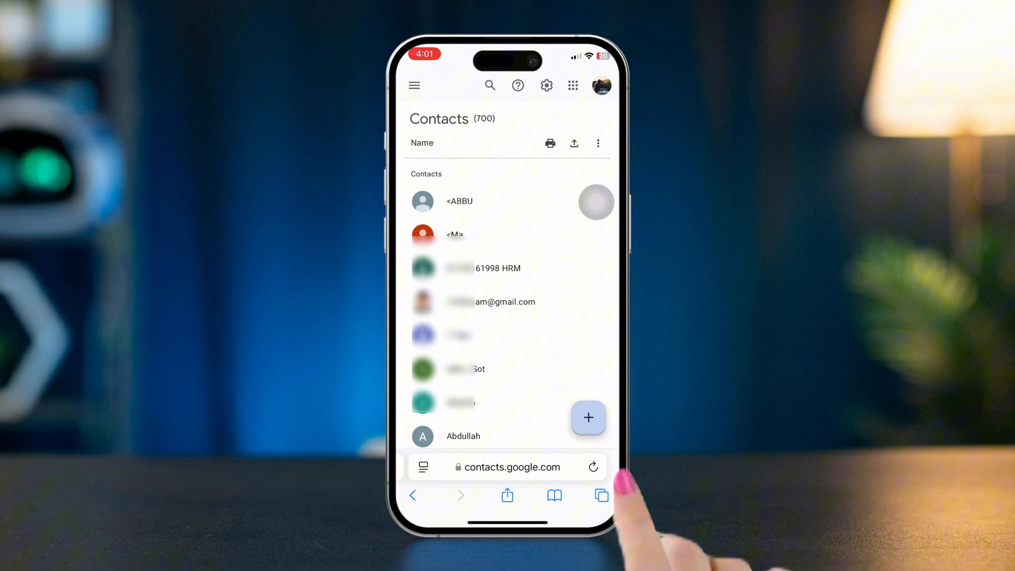
Open Create multiple contacts from the Google Contacts + menu.
{"action": "left_click", "coordinate": [587, 417]}
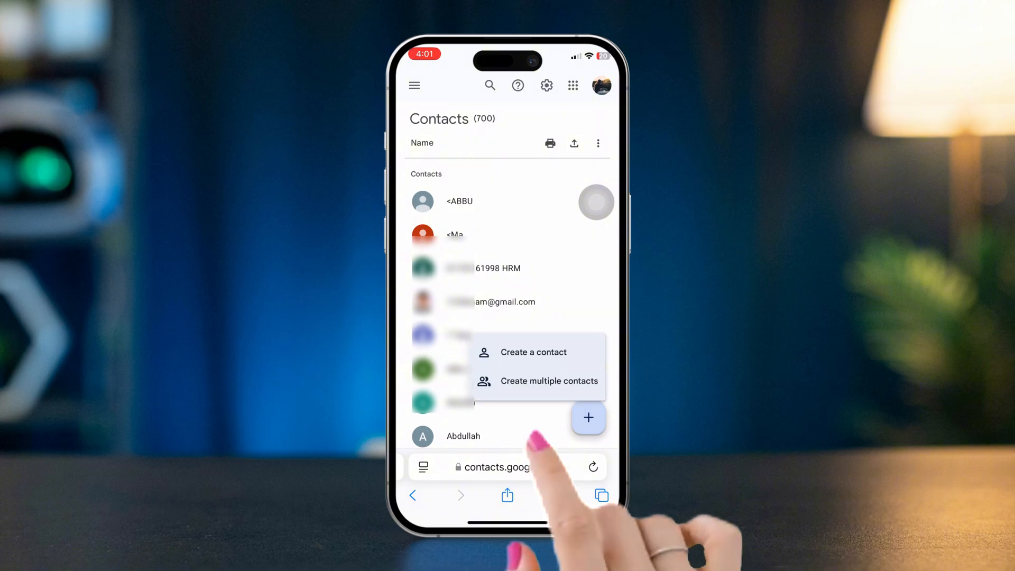
{"action": "left_click", "coordinate": [547, 380]}
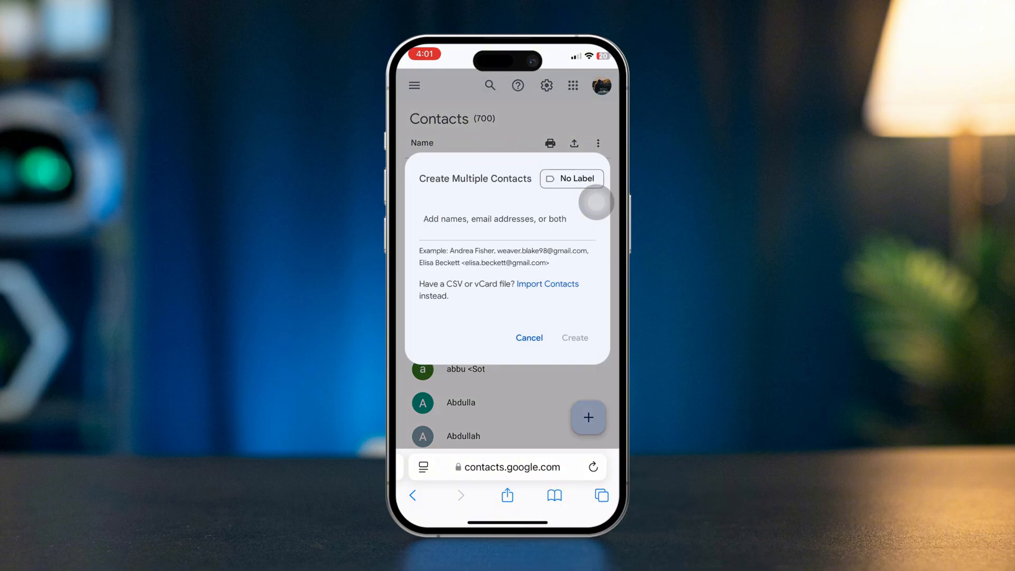
{"action": "scroll", "scroll_direction": "up", "scroll_amount": 3}
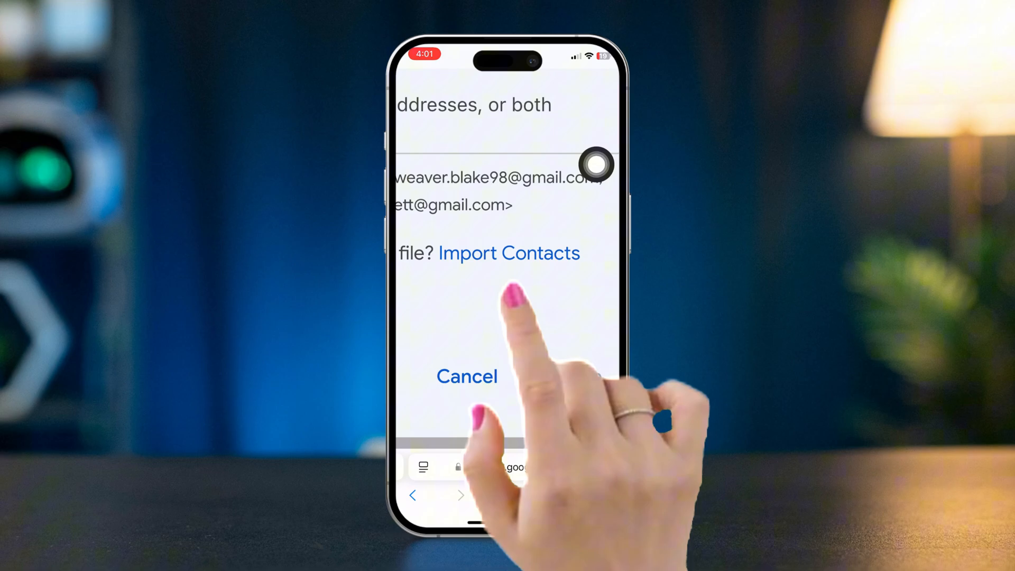
Import Excel.vcf into Google Contacts through Import Contacts.
{"action": "left_click", "coordinate": [508, 253]}
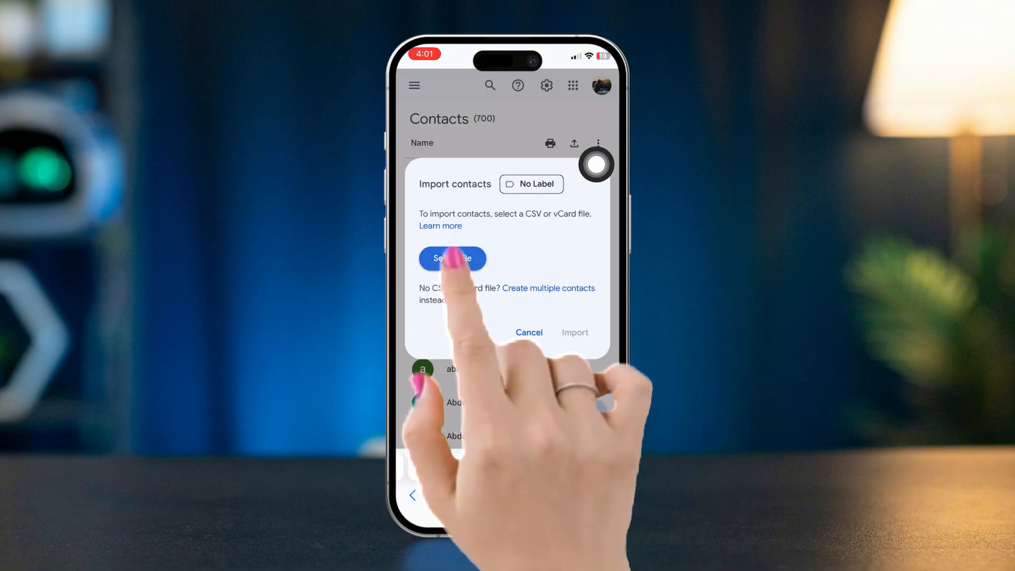
{"action": "left_click", "coordinate": [452, 258]}
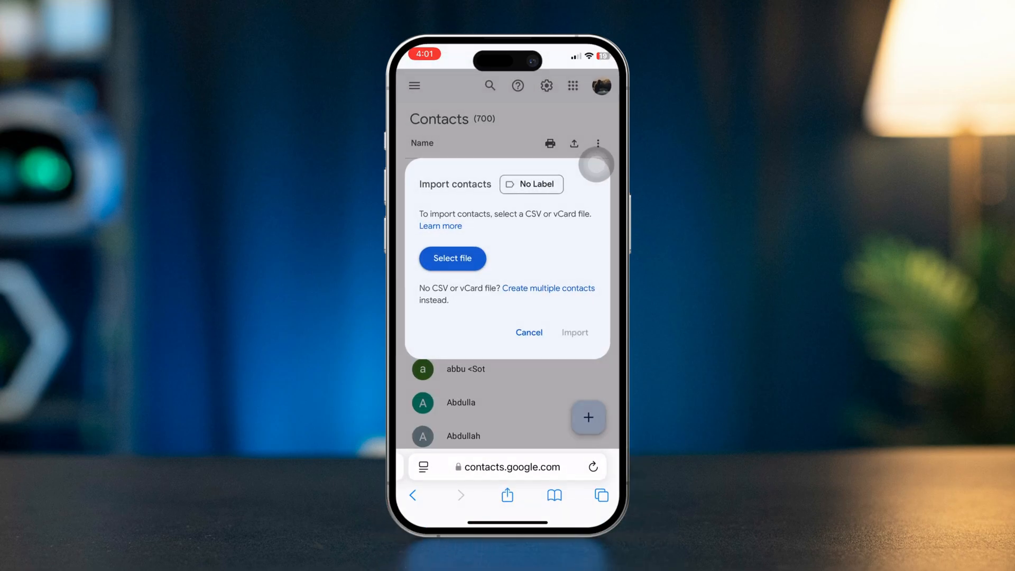
{"action": "left_click", "coordinate": [452, 258]}
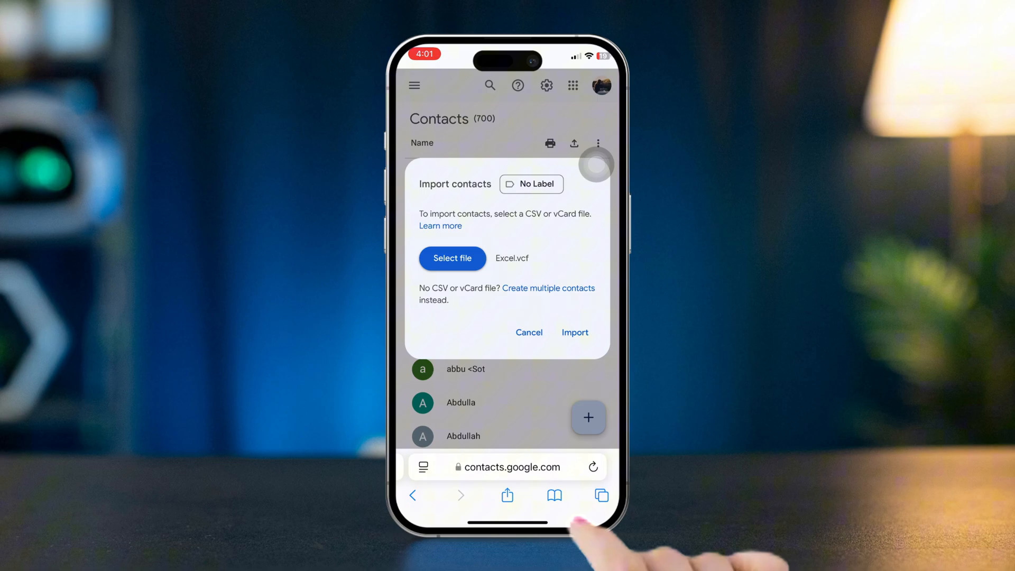
{"action": "left_click", "coordinate": [573, 331]}
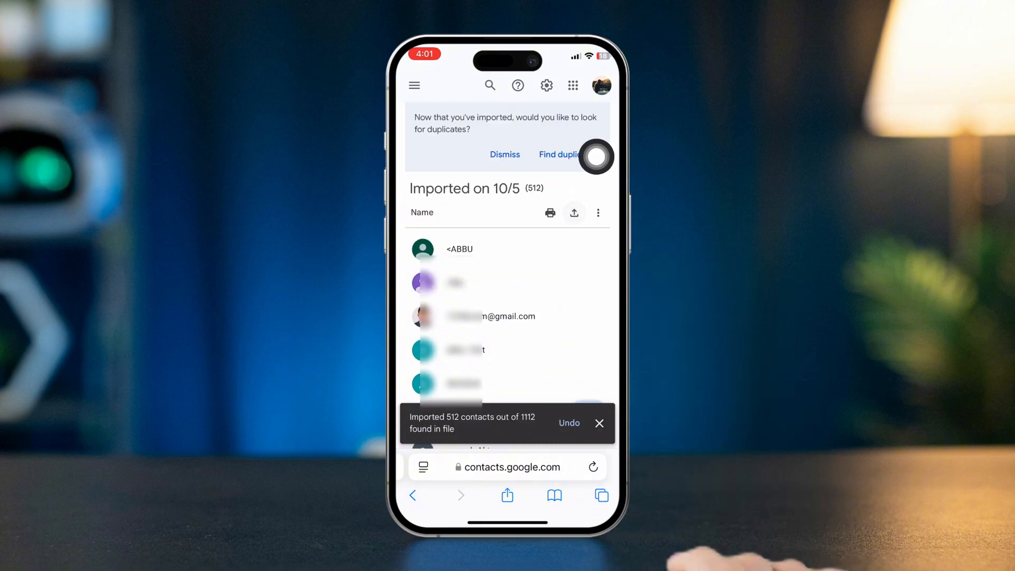
Export the Imported on 10/5 contacts in Outlook CSV format.
{"action": "left_click", "coordinate": [574, 213]}
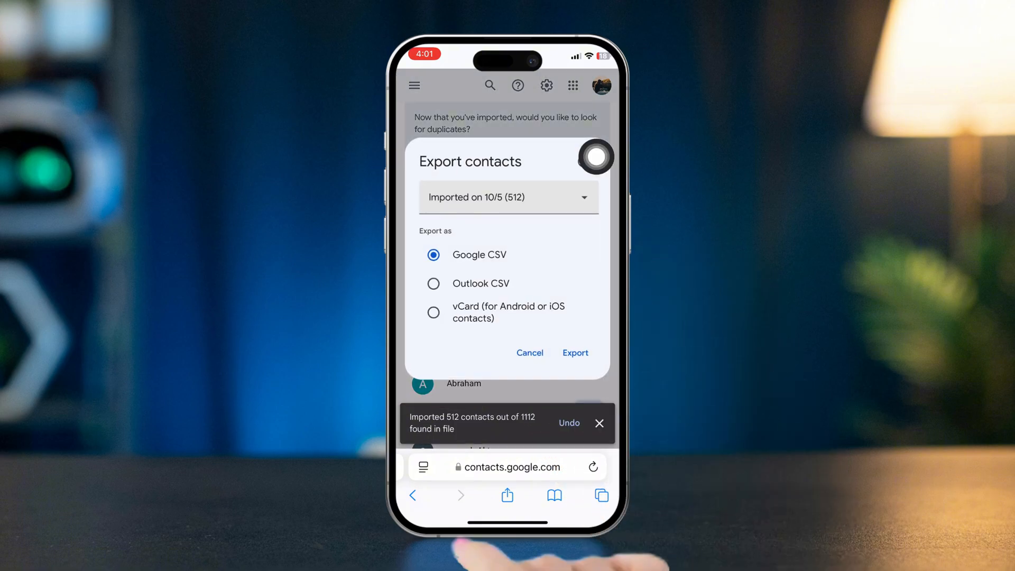
{"action": "left_click", "coordinate": [433, 283]}
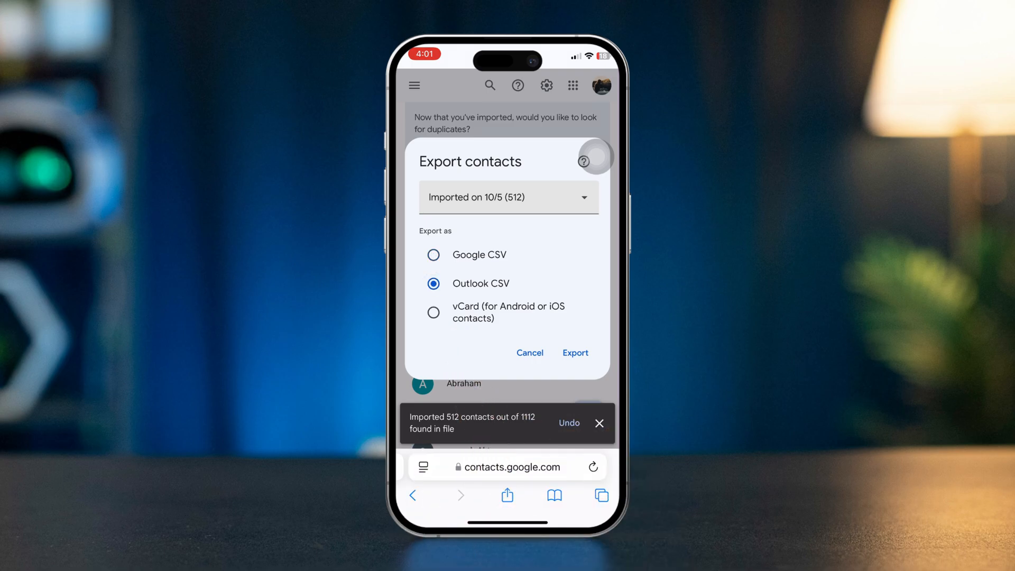
{"action": "left_click", "coordinate": [573, 352]}
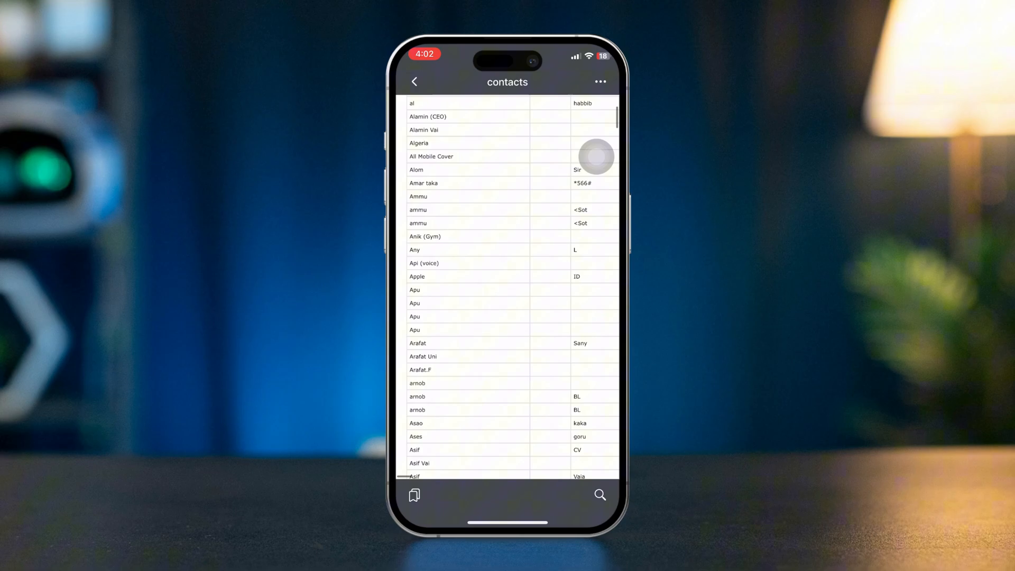
{"action": "scroll", "scroll_direction": "down", "scroll_amount": 3}
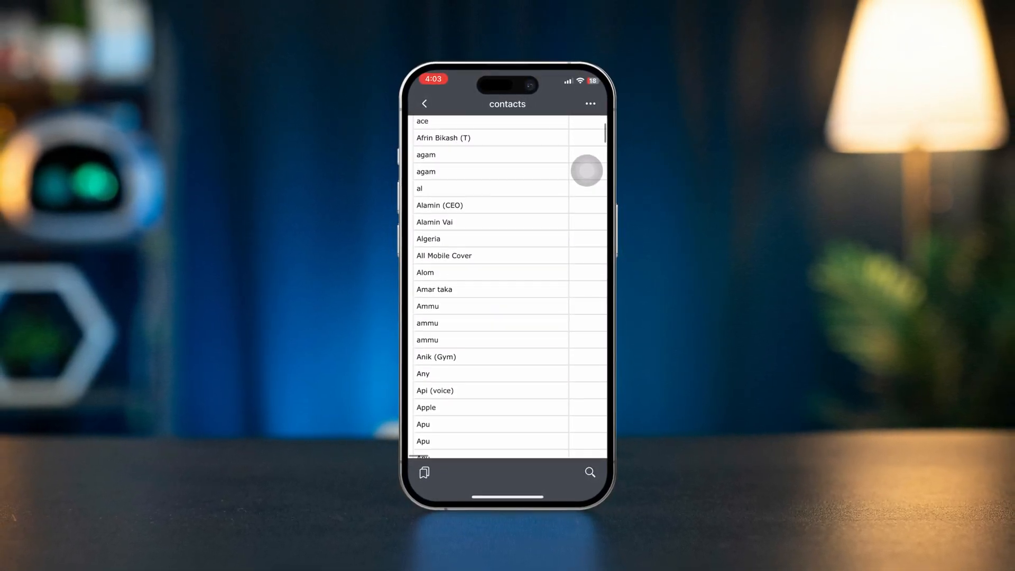
{"action": "scroll", "scroll_direction": "down", "scroll_amount": 3}
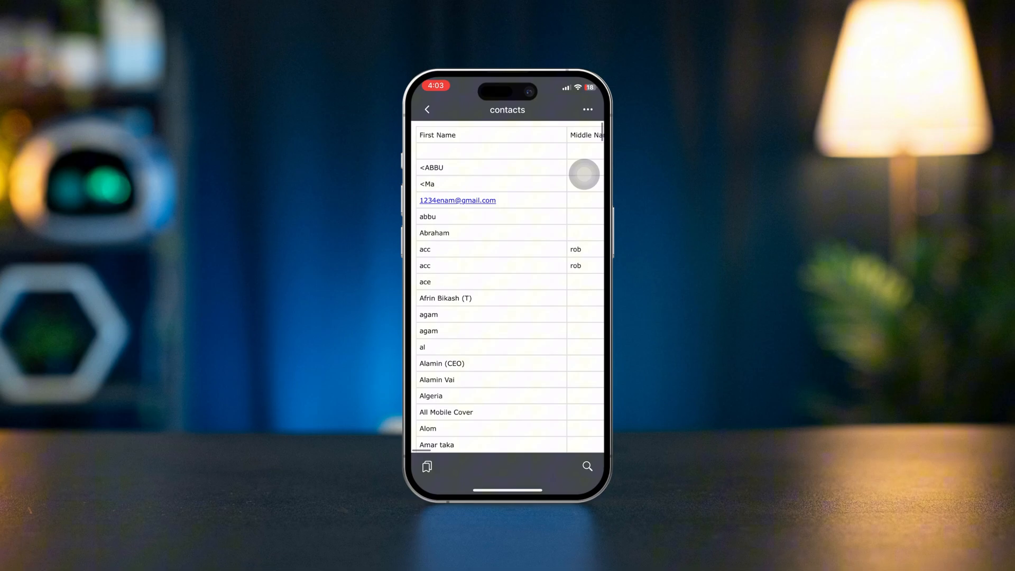